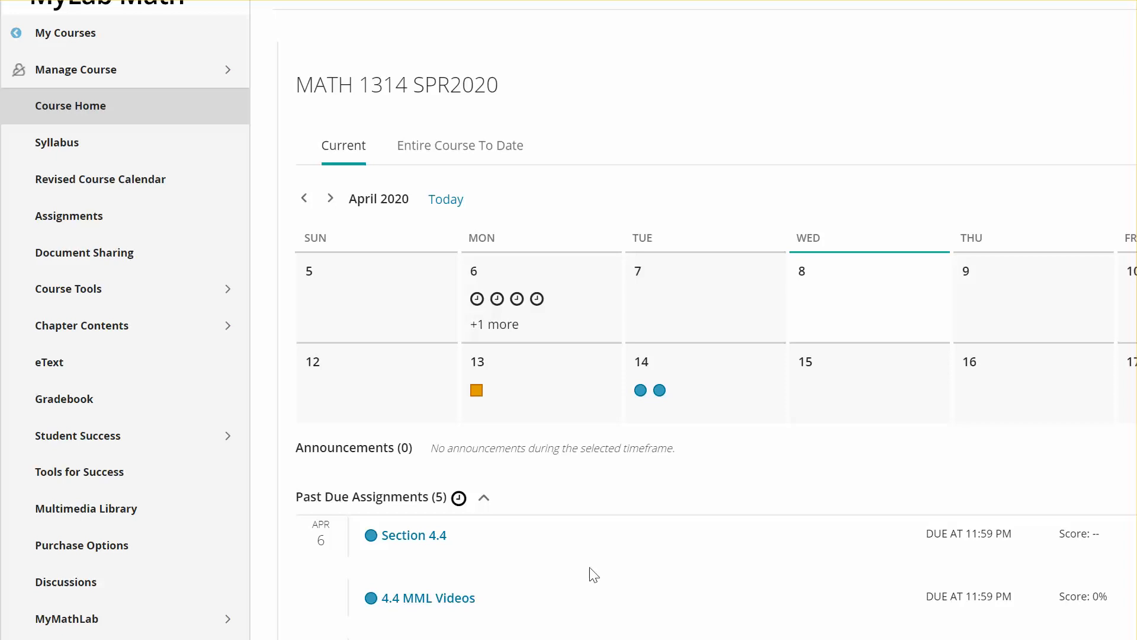
pyautogui.moveTo(483, 498)
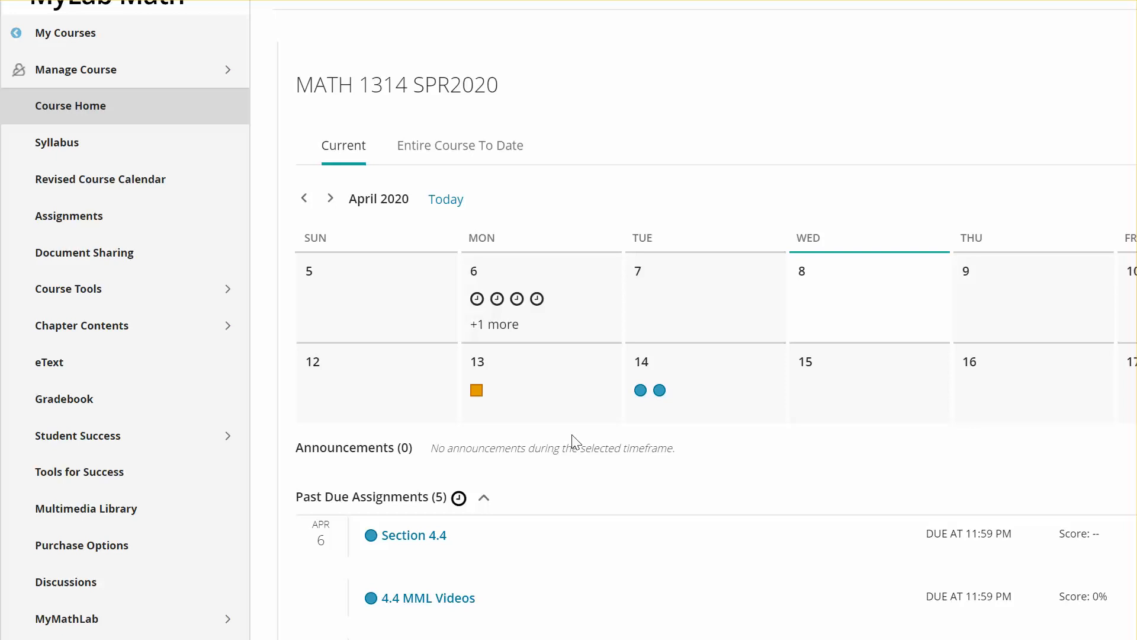
pyautogui.moveTo(528, 432)
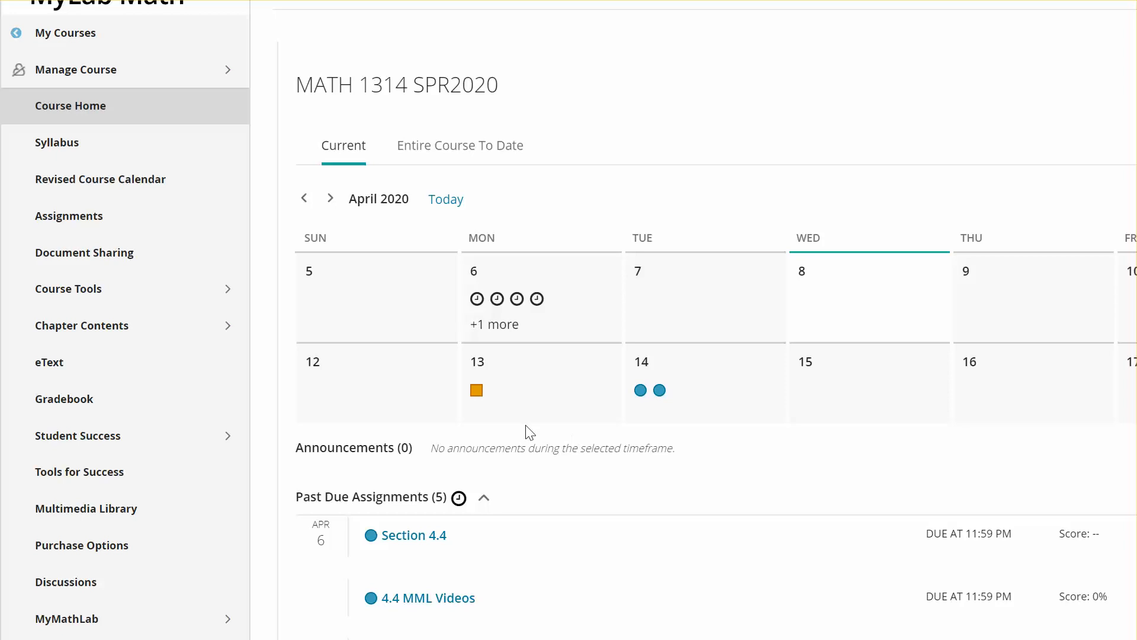
pyautogui.moveTo(437, 334)
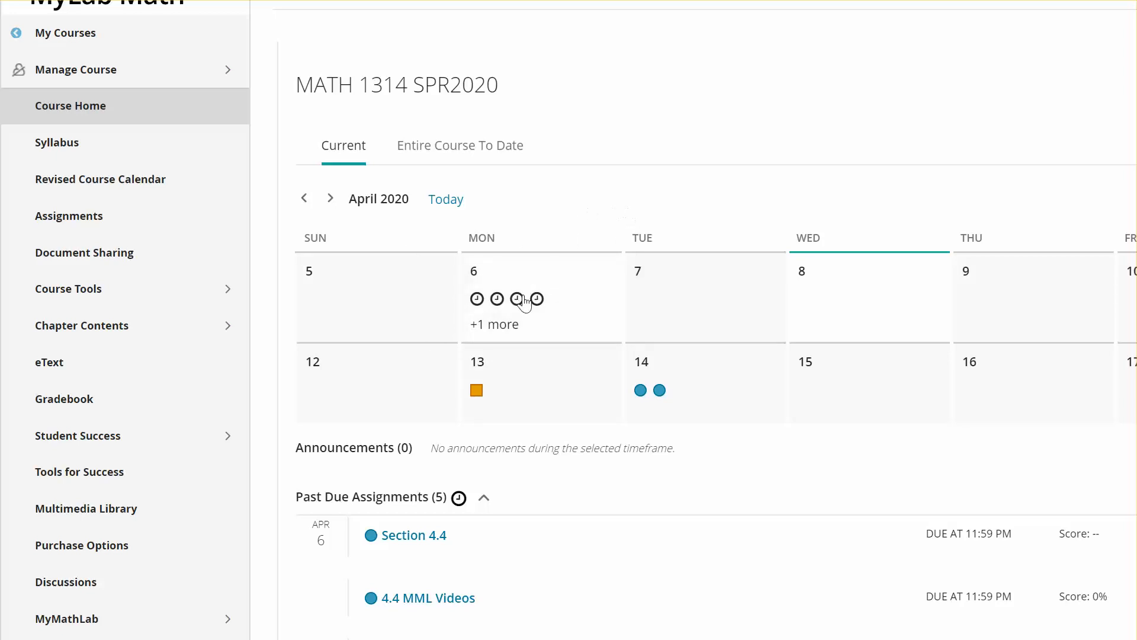
# Step: Show announcements for the entire course to date and start the Browser Check from the welcome announcement
pyautogui.scroll(-3)
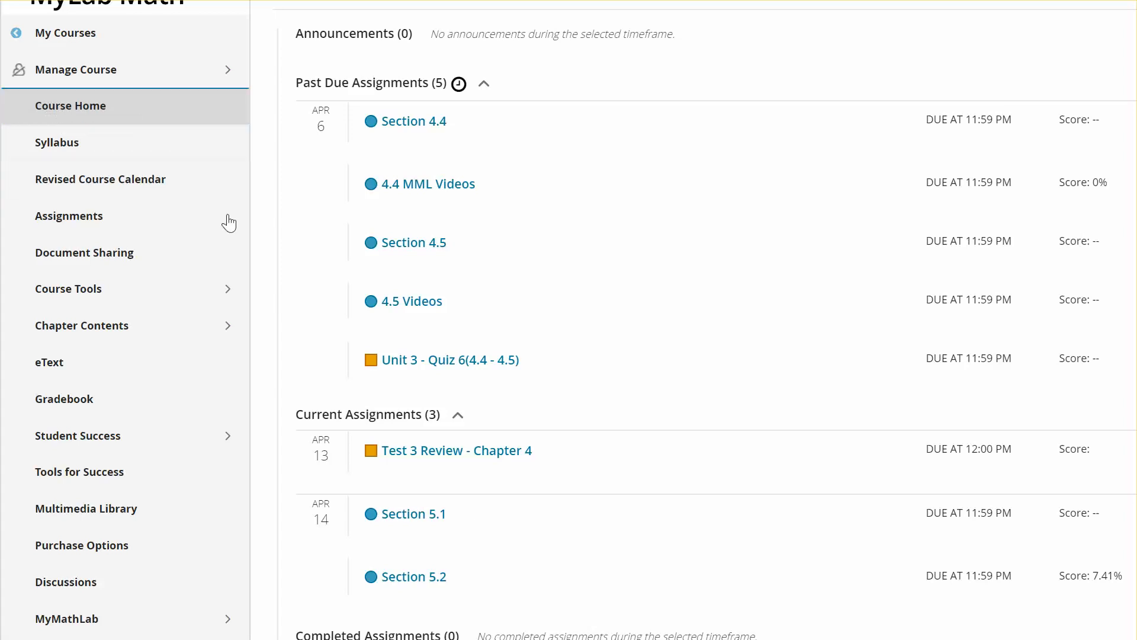
pyautogui.moveTo(325, 609)
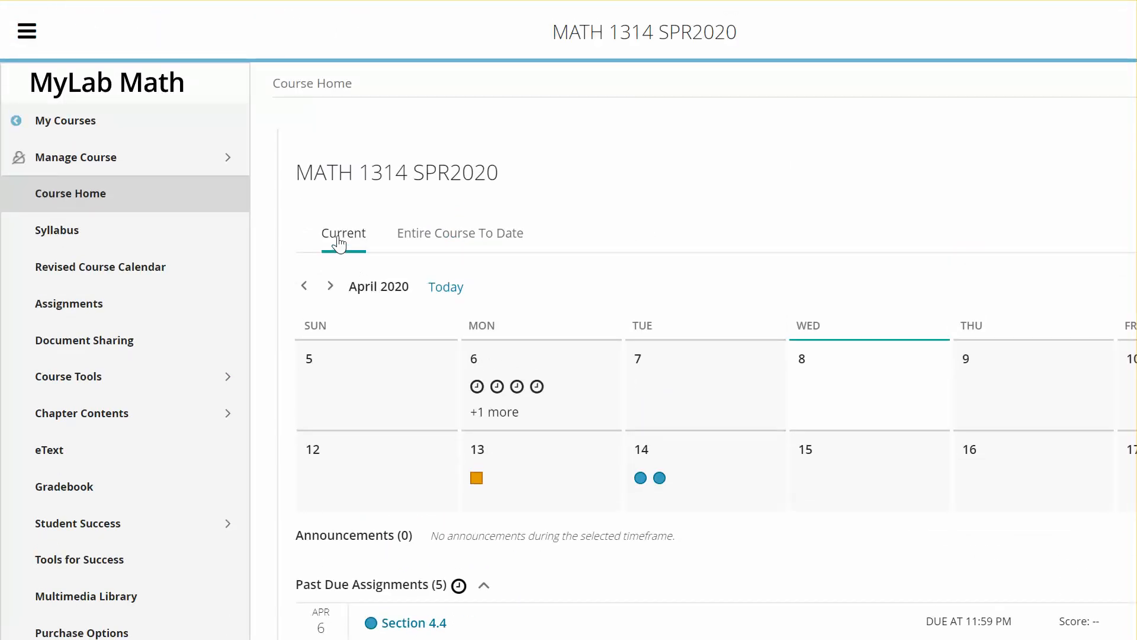
pyautogui.click(460, 233)
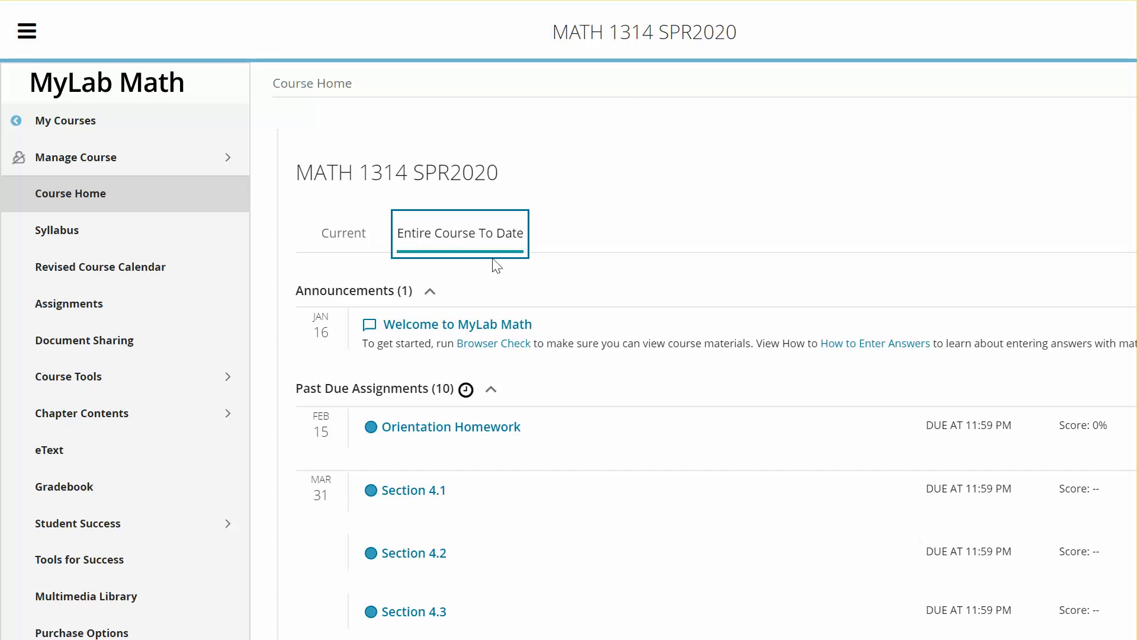
pyautogui.moveTo(493, 344)
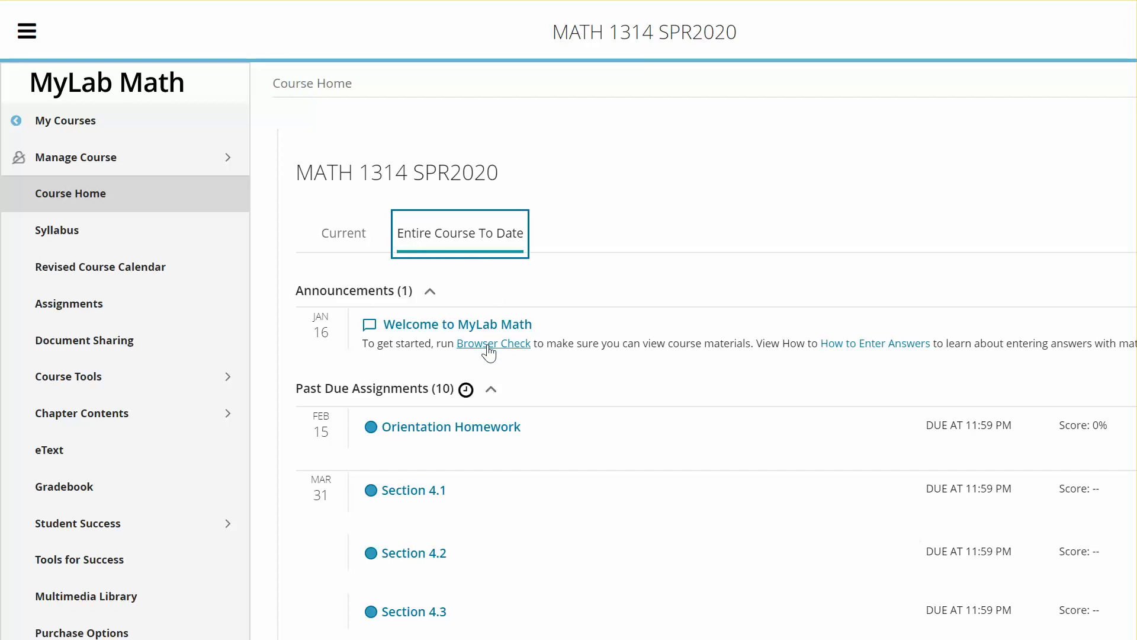
pyautogui.click(493, 344)
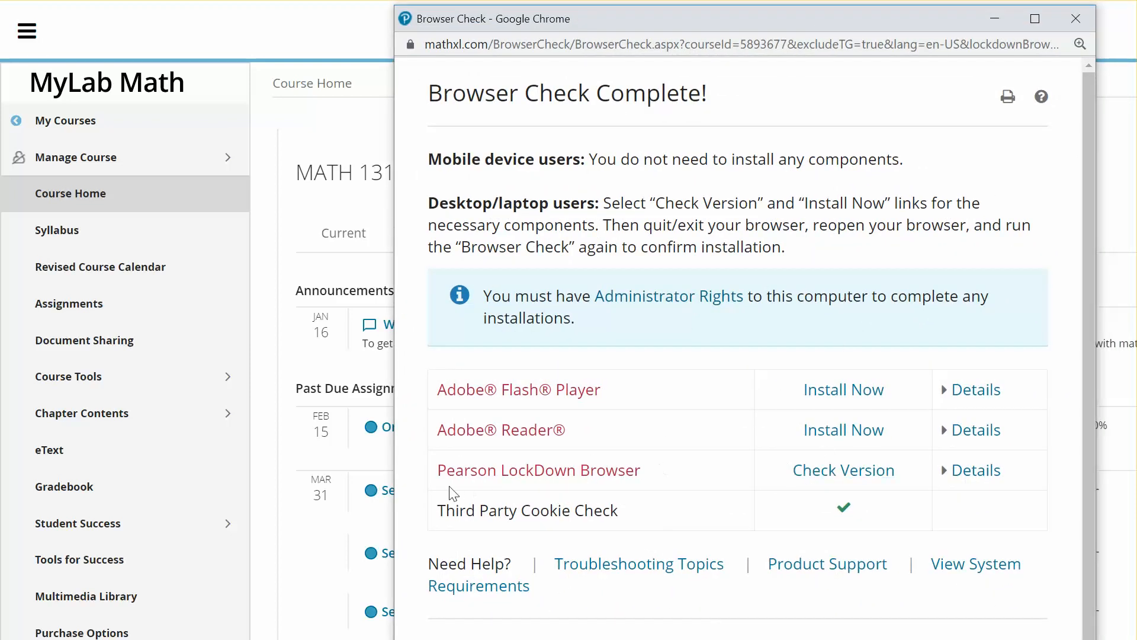
pyautogui.moveTo(912, 504)
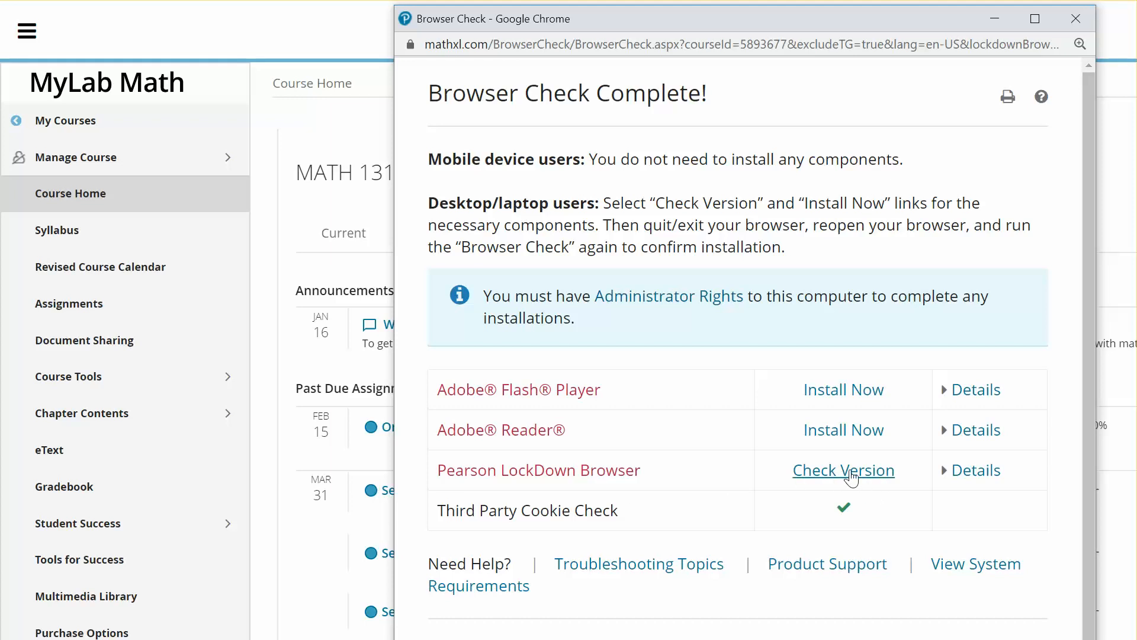
# Step: Check the Pearson LockDown Browser version, bringing up its test page and download window
pyautogui.click(843, 470)
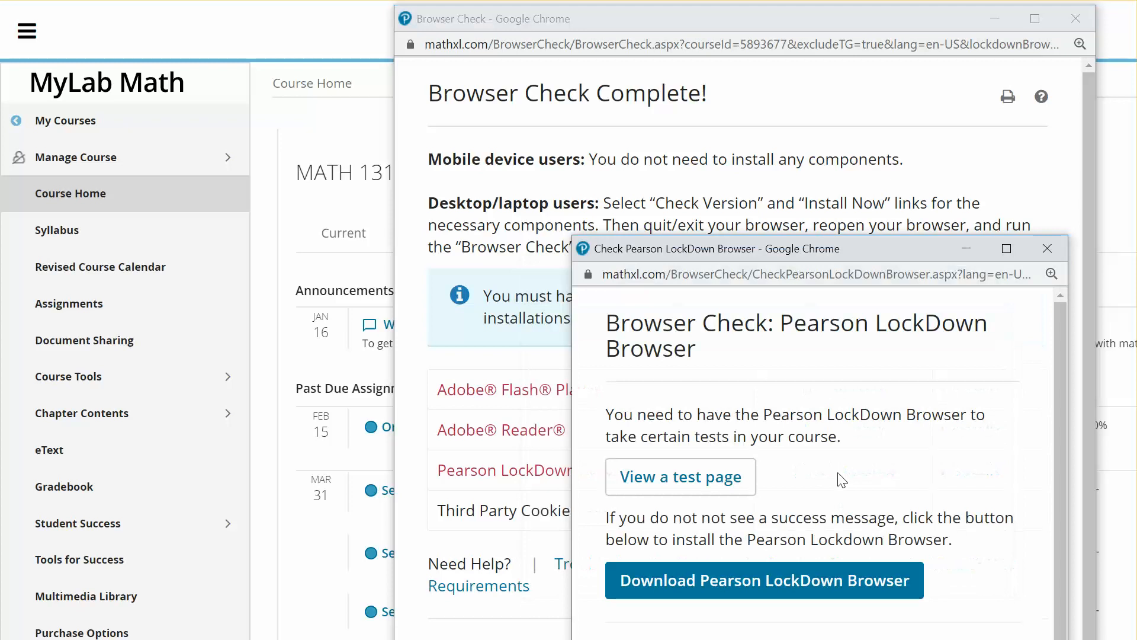
pyautogui.moveTo(911, 438)
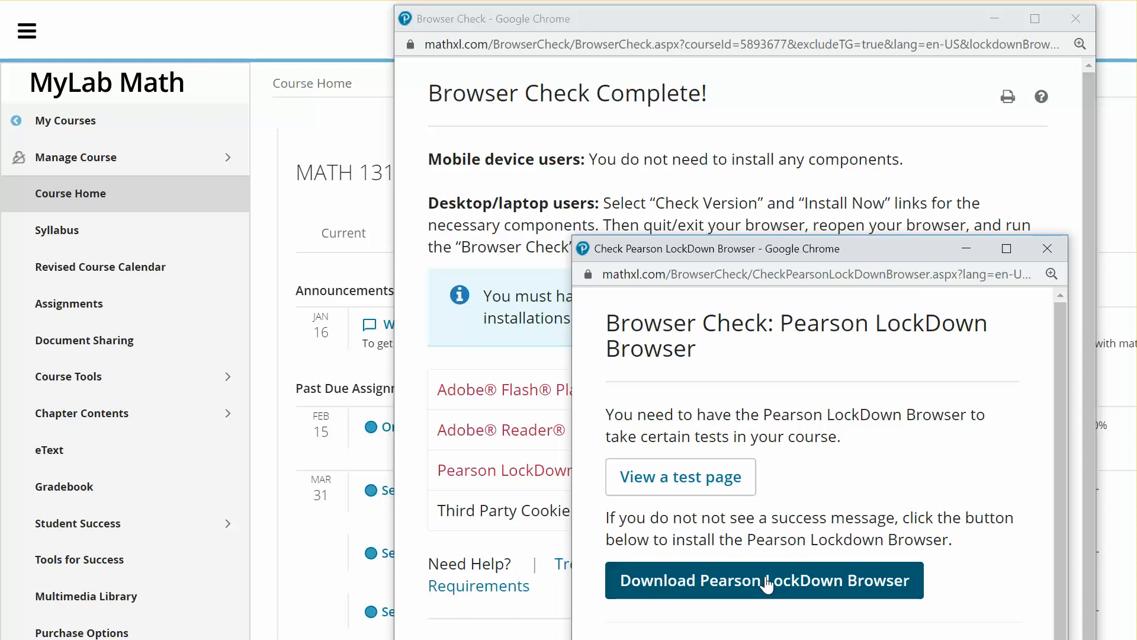
pyautogui.moveTo(714, 522)
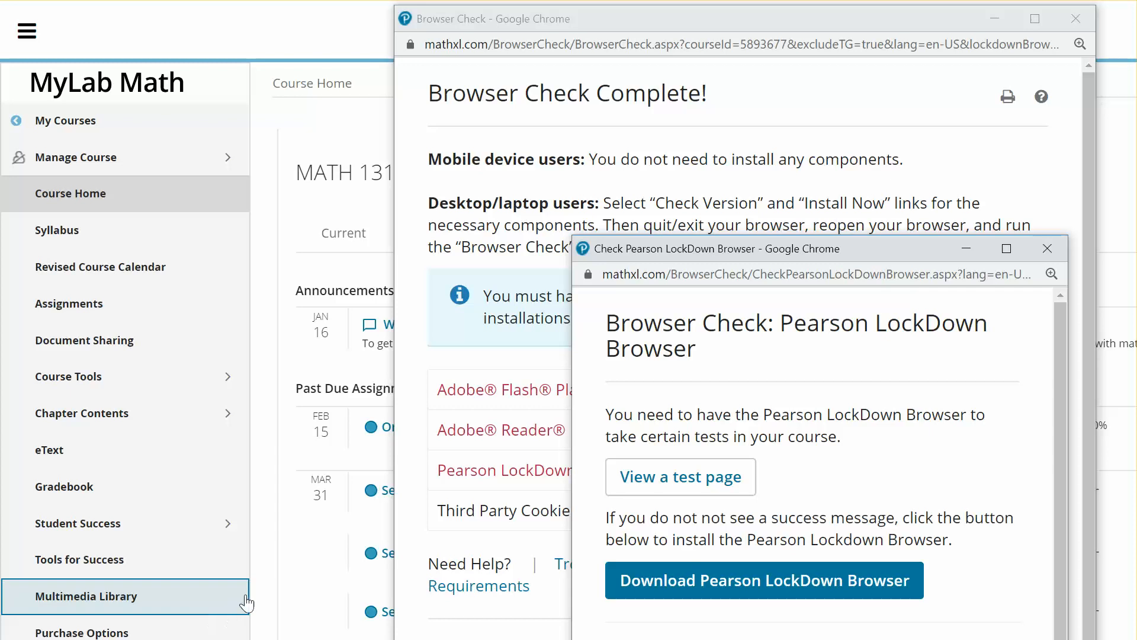
pyautogui.moveTo(283, 603)
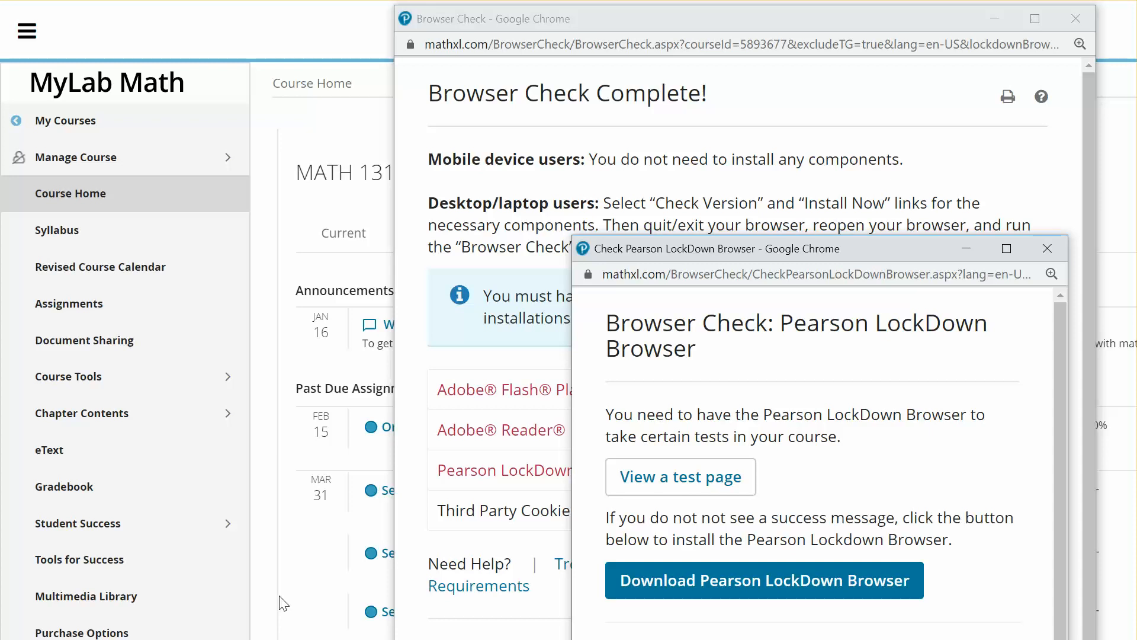
pyautogui.moveTo(291, 594)
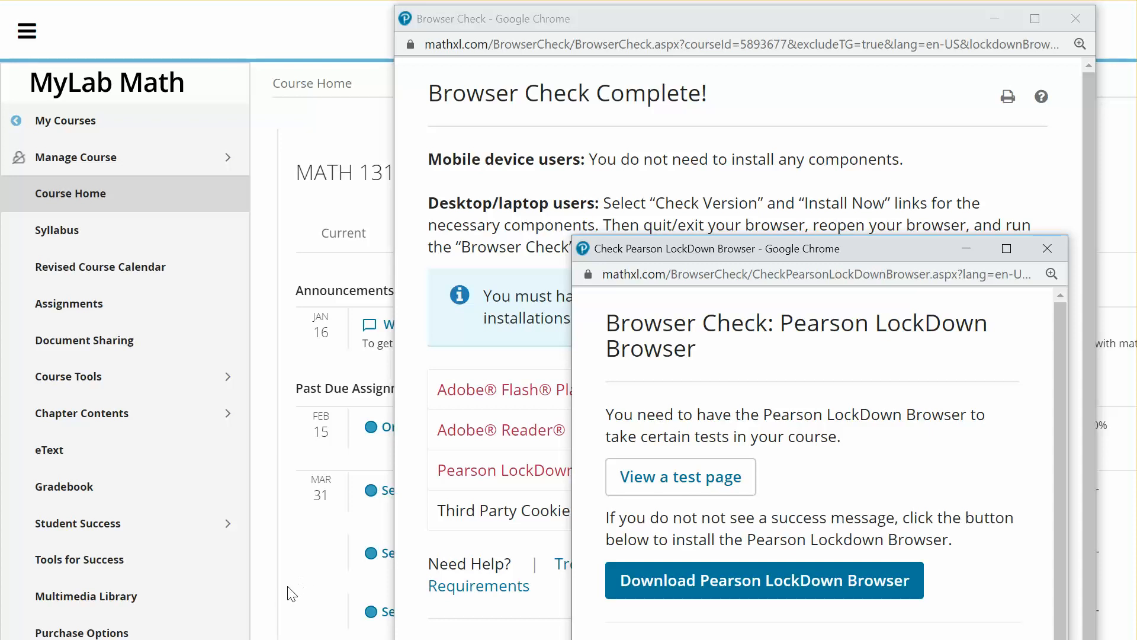
pyautogui.moveTo(375, 637)
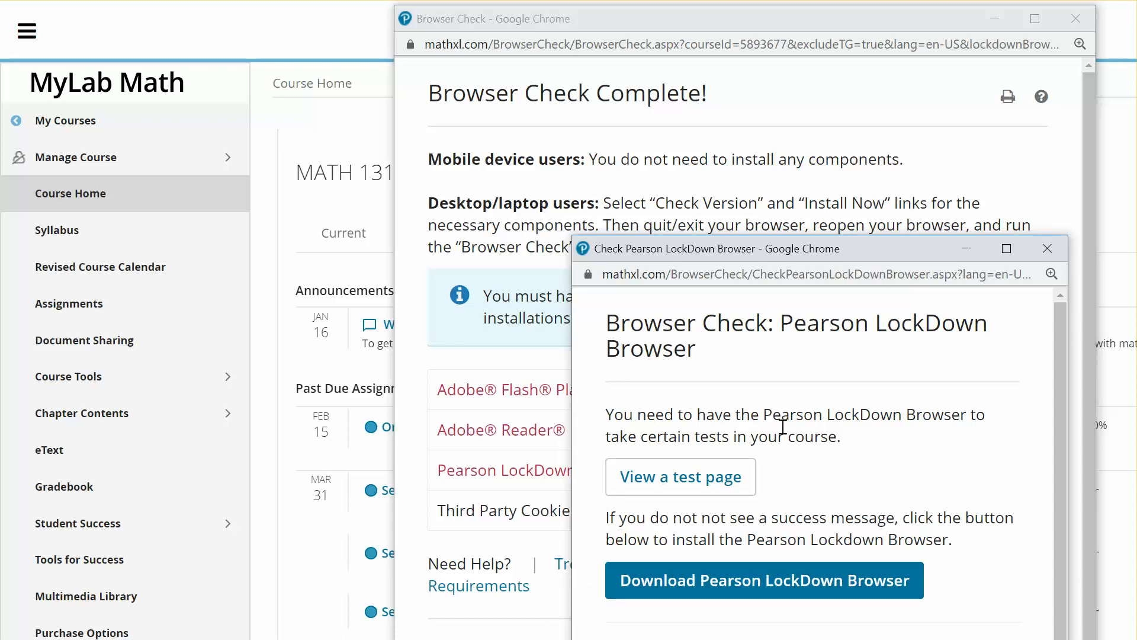
pyautogui.moveTo(458, 437)
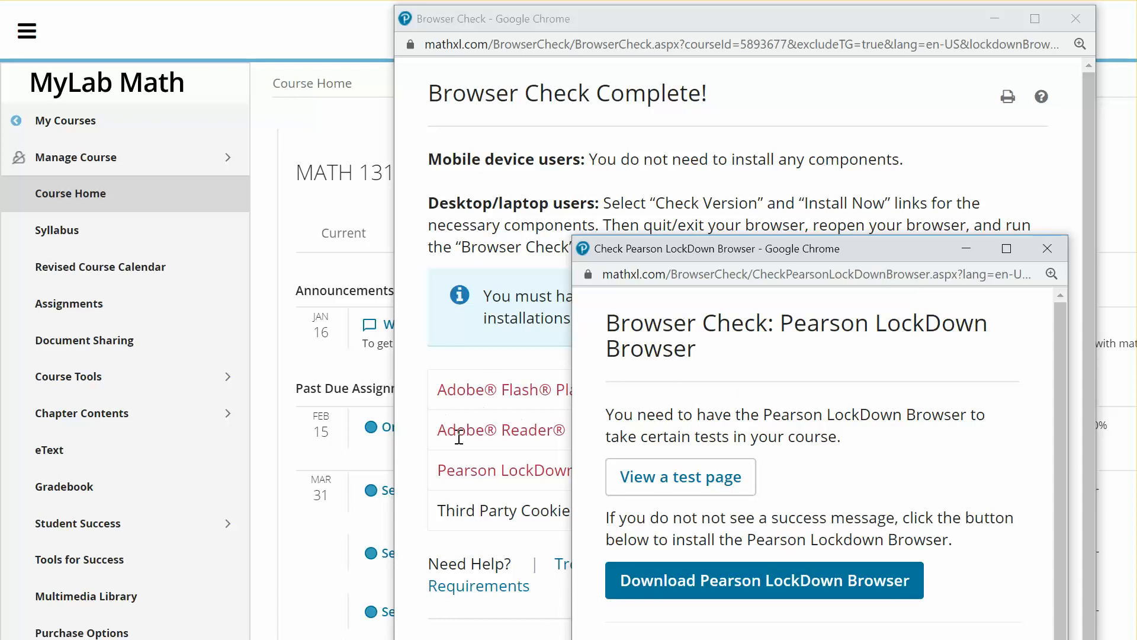
pyautogui.moveTo(897, 403)
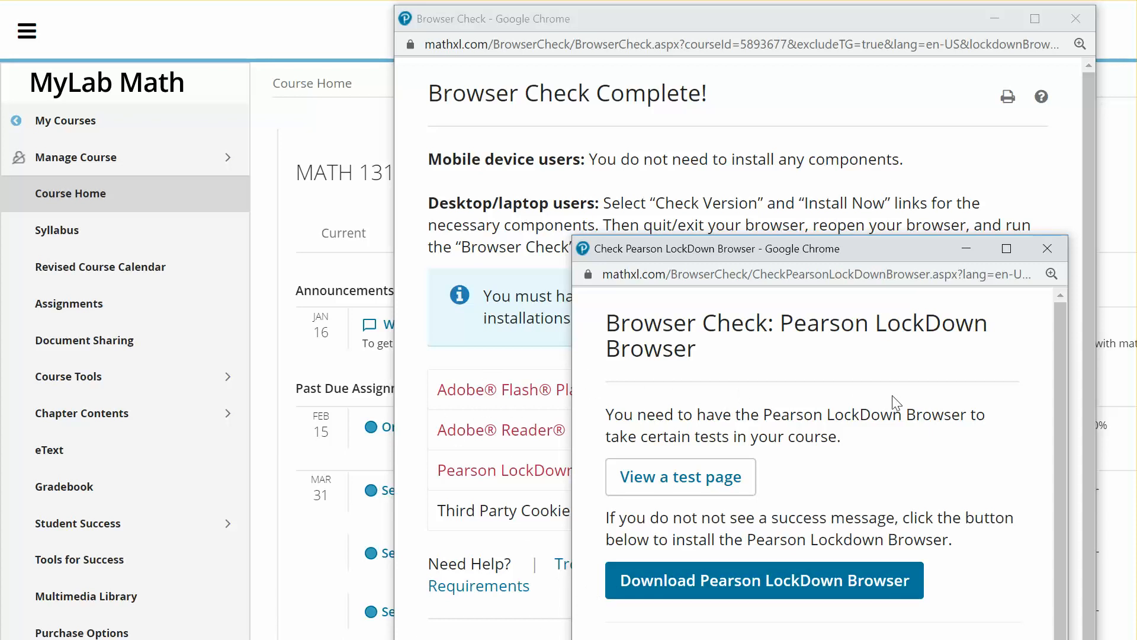
pyautogui.moveTo(916, 404)
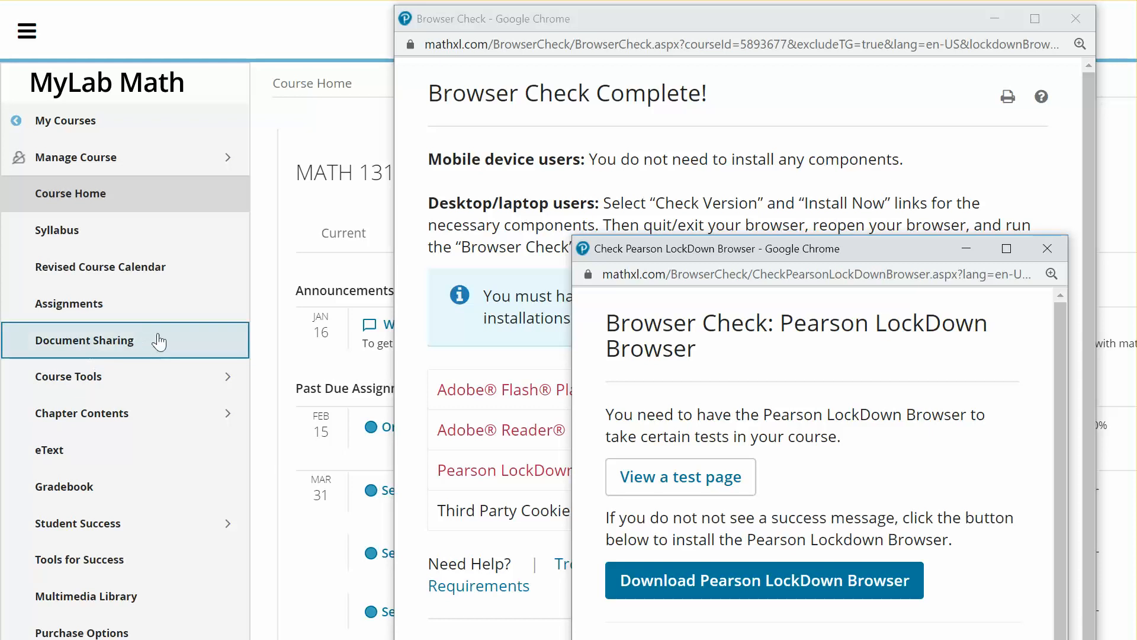
pyautogui.moveTo(99, 381)
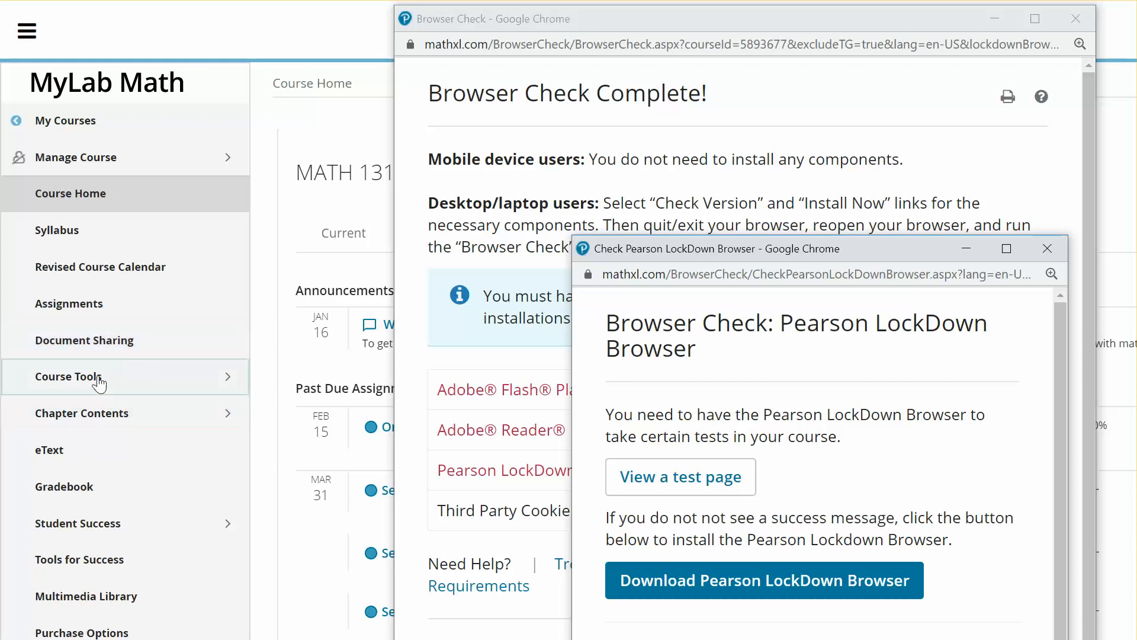
pyautogui.moveTo(73, 303)
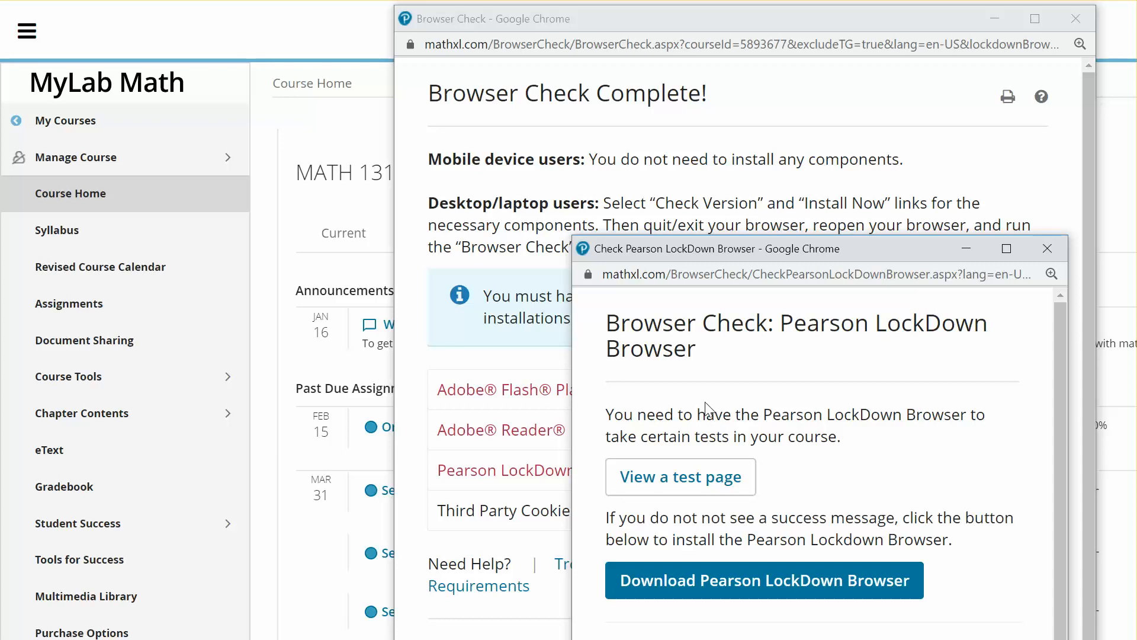
pyautogui.moveTo(696, 405)
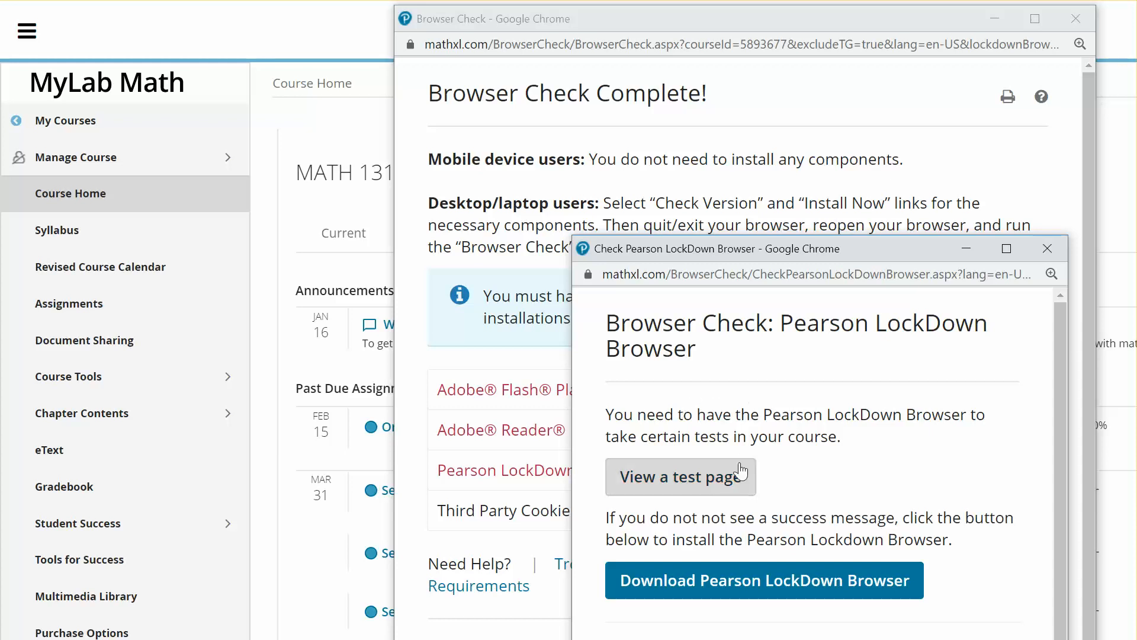
pyautogui.moveTo(737, 479)
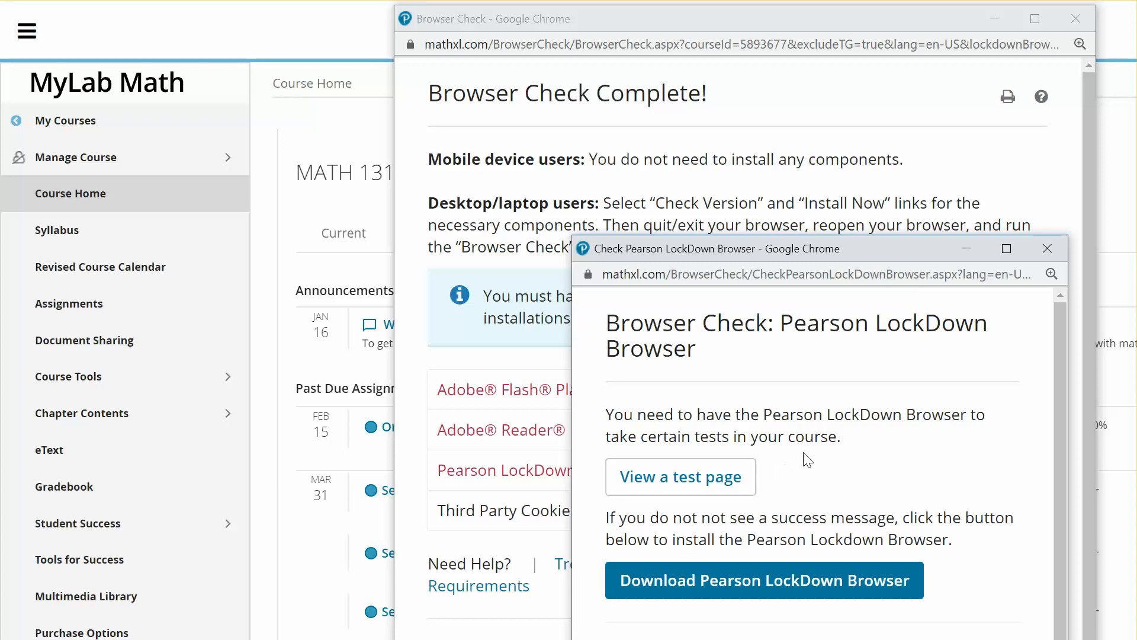
pyautogui.moveTo(814, 445)
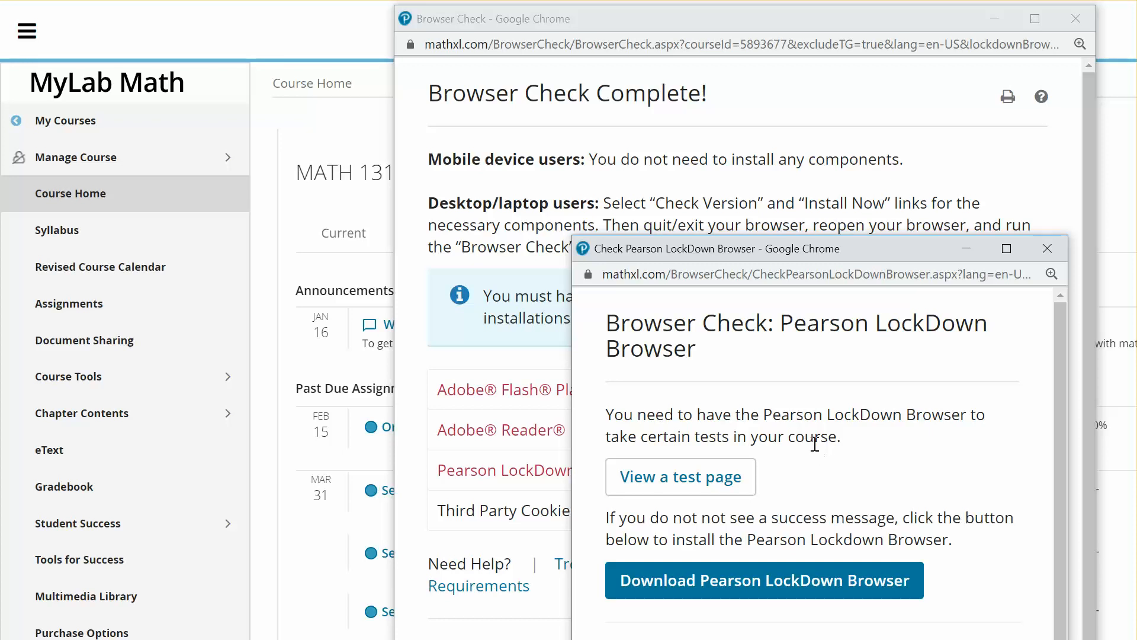
pyautogui.moveTo(790, 445)
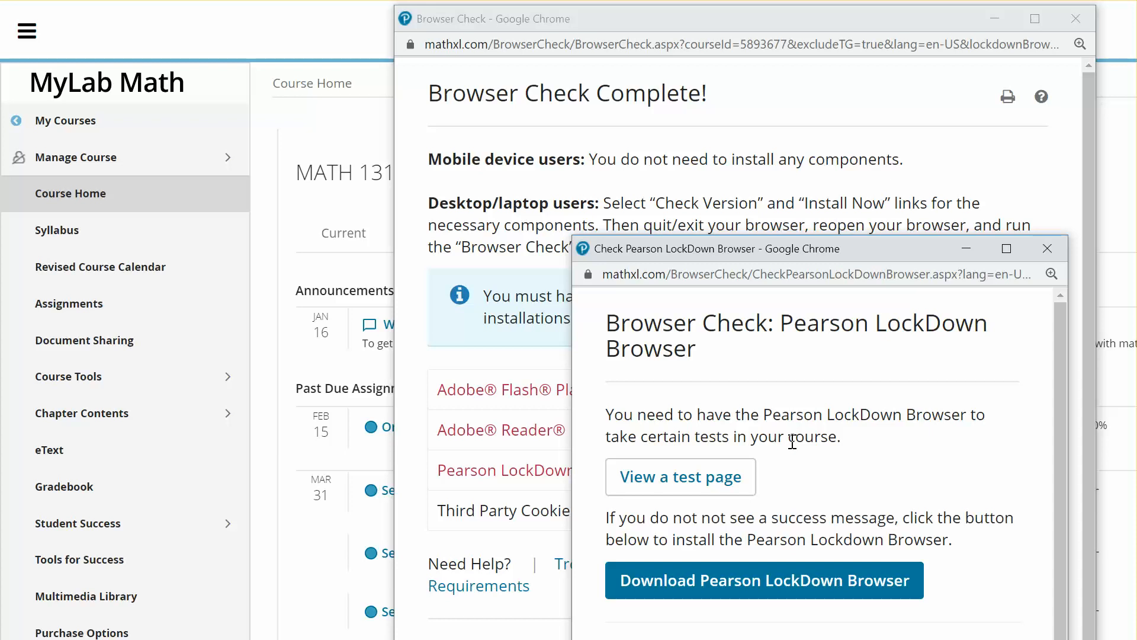
pyautogui.moveTo(775, 427)
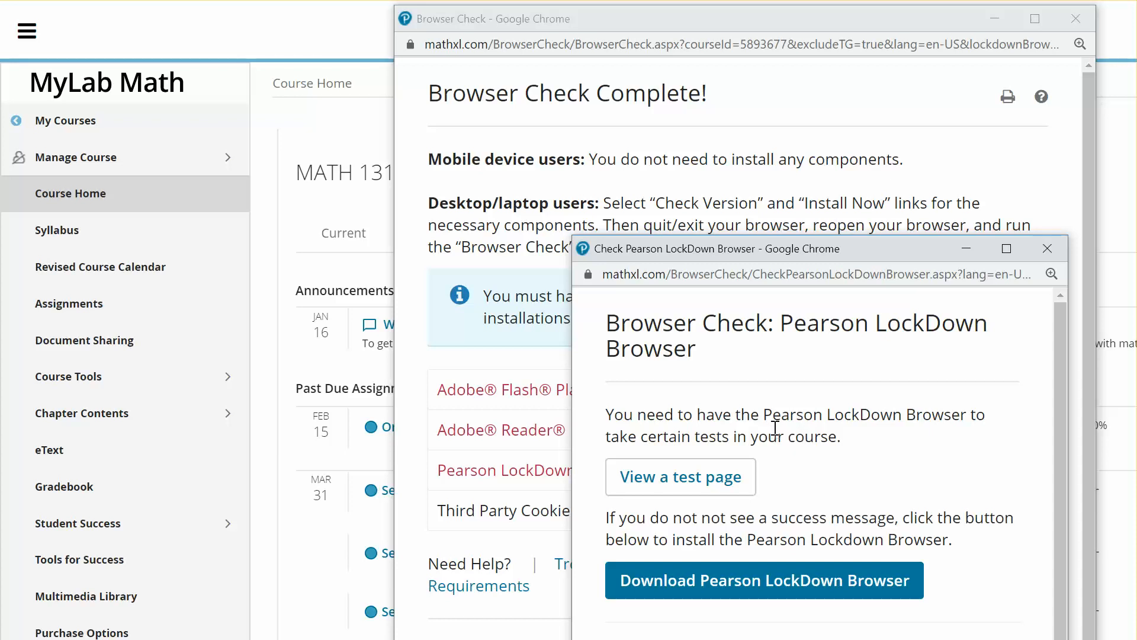
pyautogui.moveTo(749, 405)
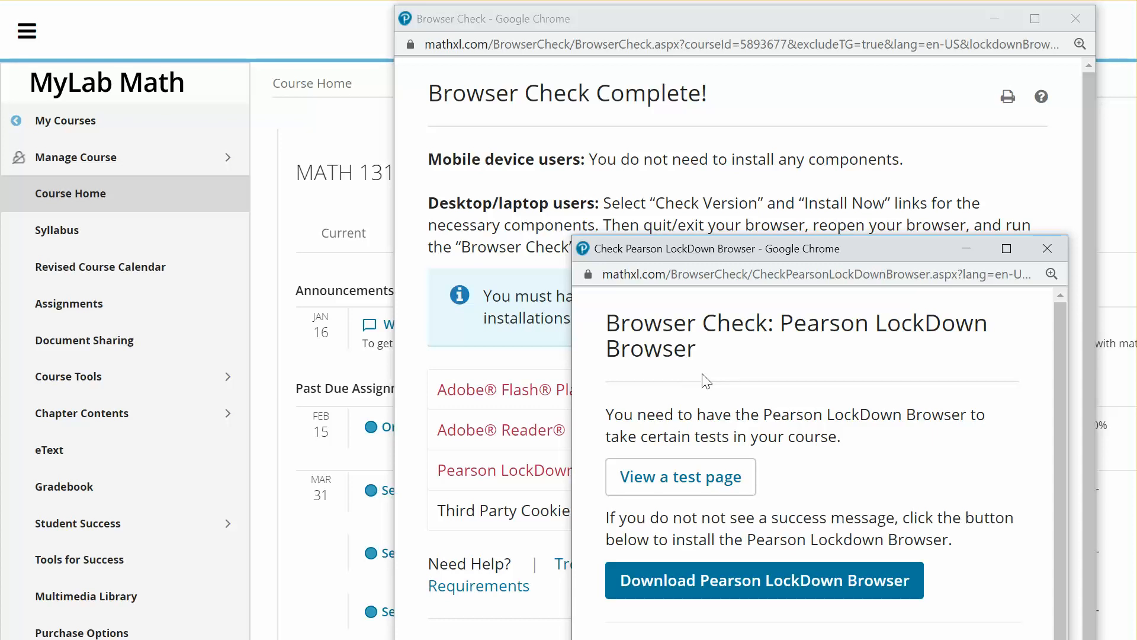
pyautogui.moveTo(482, 566)
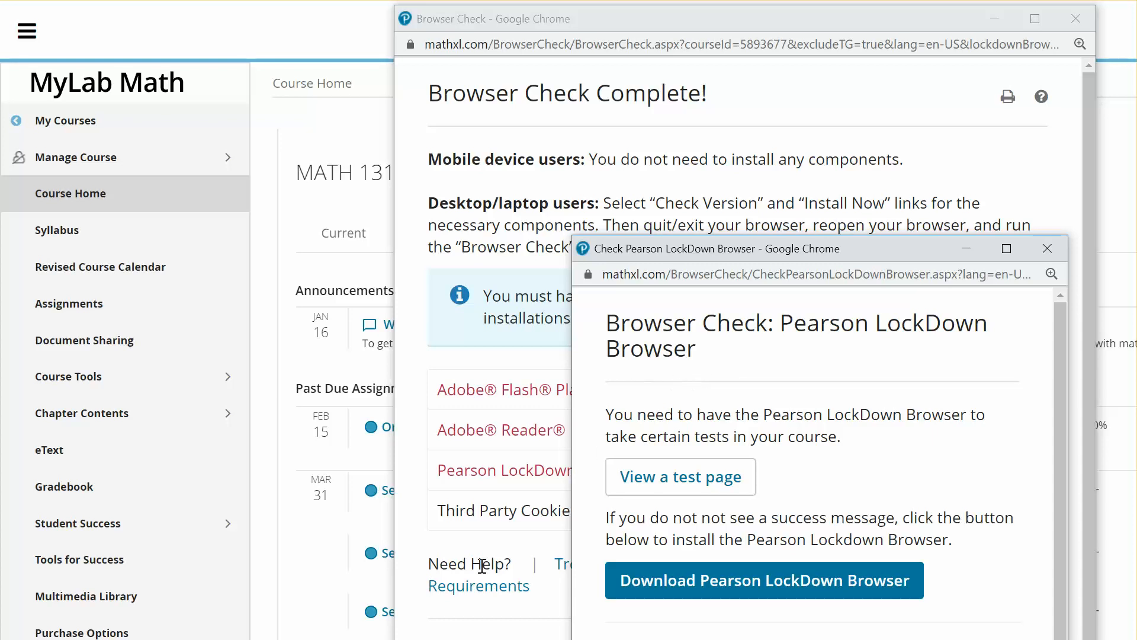